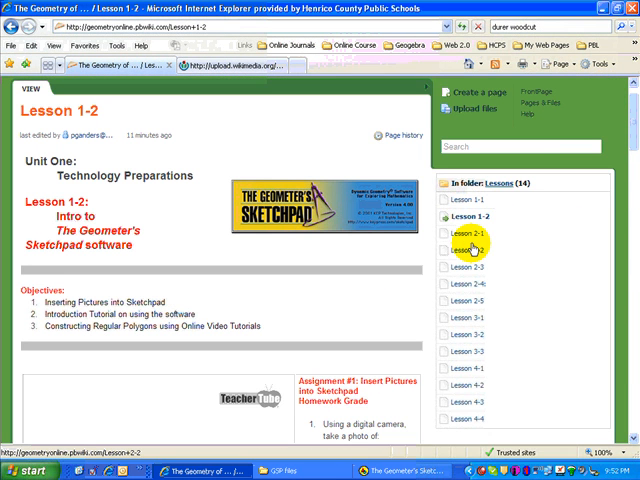
# - Scroll the Geometer's Sketchpad wiki page down to the Regular Polygons table
pyautogui.scroll(-3)
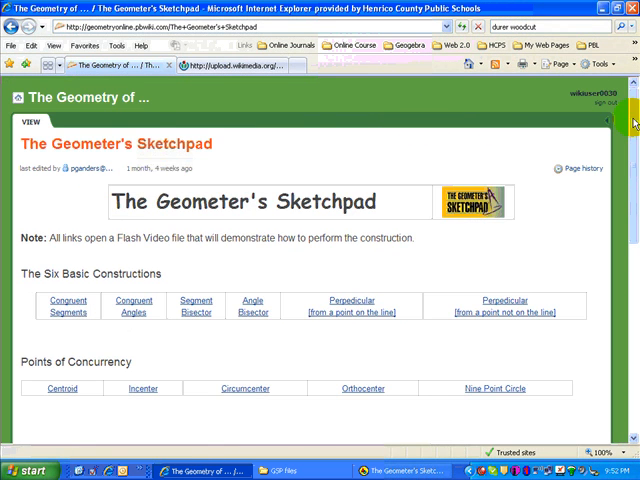
pyautogui.scroll(-3)
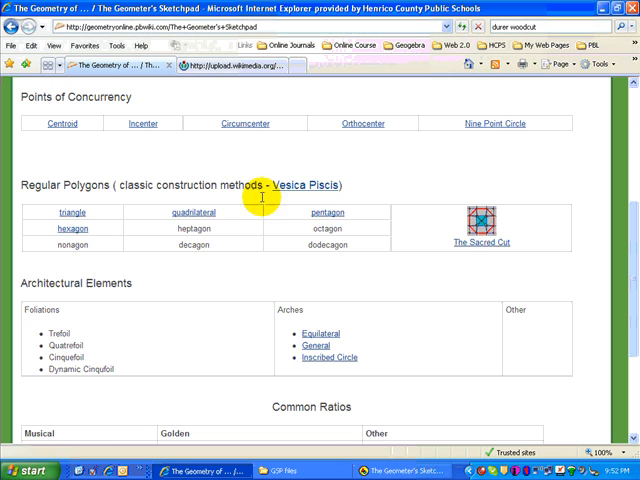
pyautogui.moveTo(296, 188)
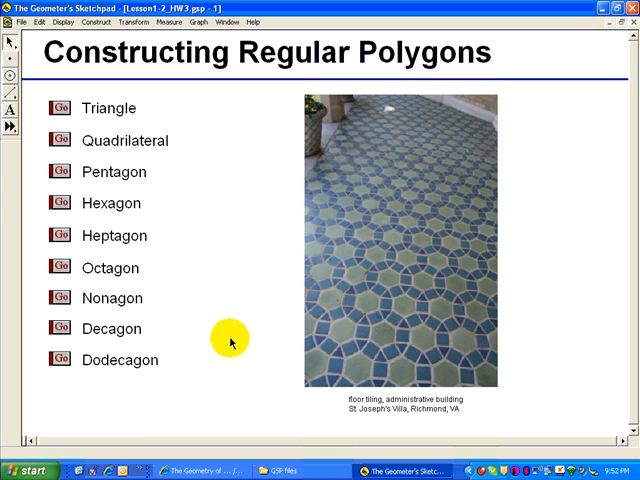
pyautogui.moveTo(60, 172)
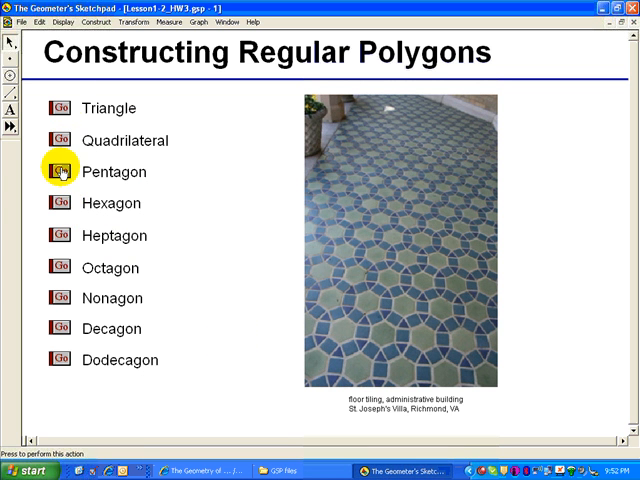
# - Go to the Hexagon construction page via its action button
pyautogui.click(60, 204)
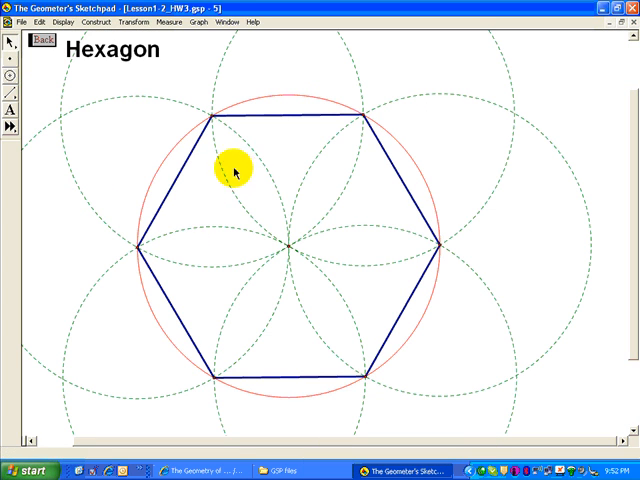
# - Select the circle around the hexagon, then deselect it before picking the top side
pyautogui.click(198, 116)
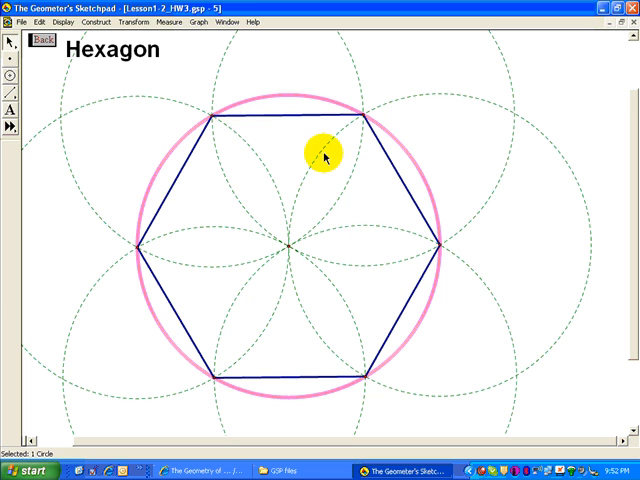
pyautogui.moveTo(270, 104)
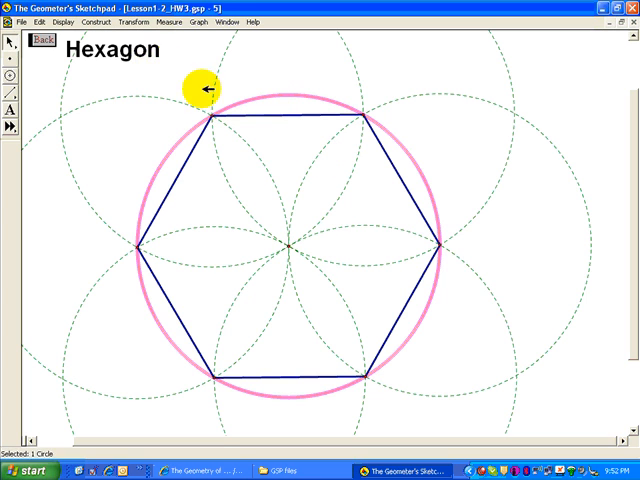
pyautogui.moveTo(276, 138)
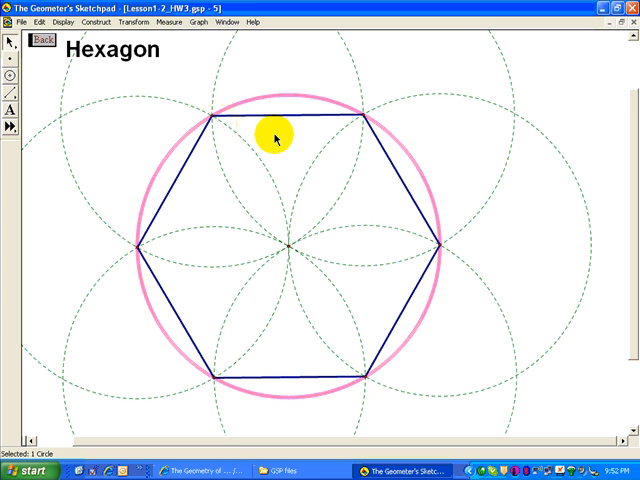
pyautogui.moveTo(288, 246)
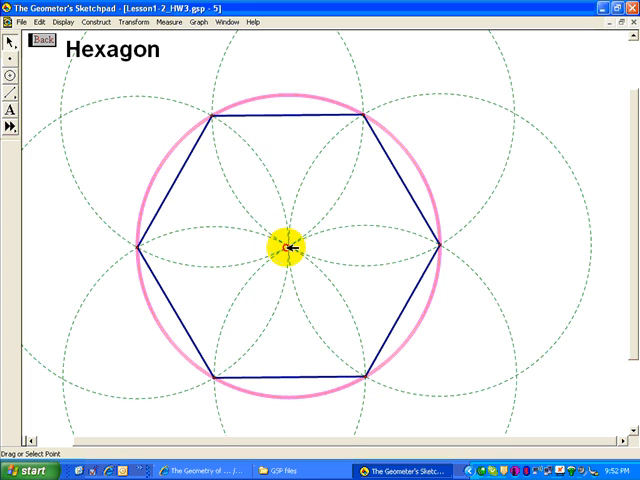
pyautogui.click(286, 246)
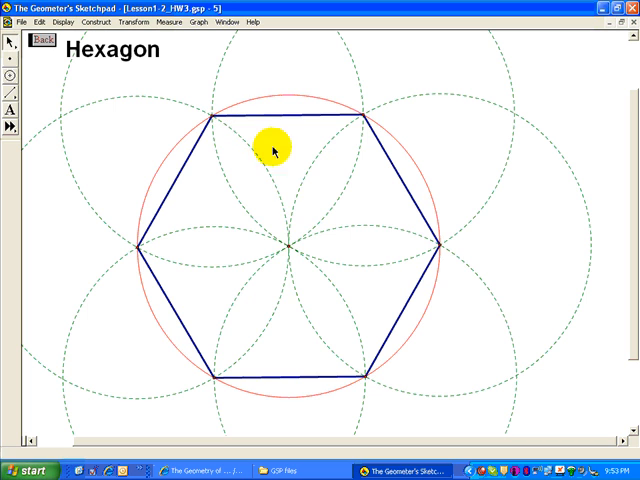
pyautogui.moveTo(284, 122)
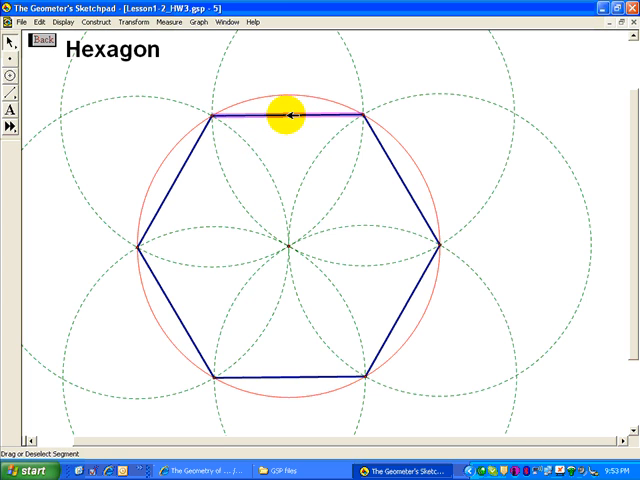
# - Draw a ray from the centre through the top side and mark where it meets the circle
pyautogui.click(96, 16)
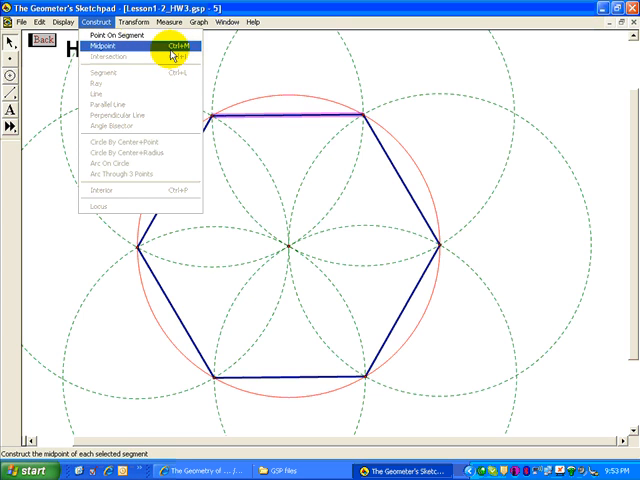
pyautogui.moveTo(278, 132)
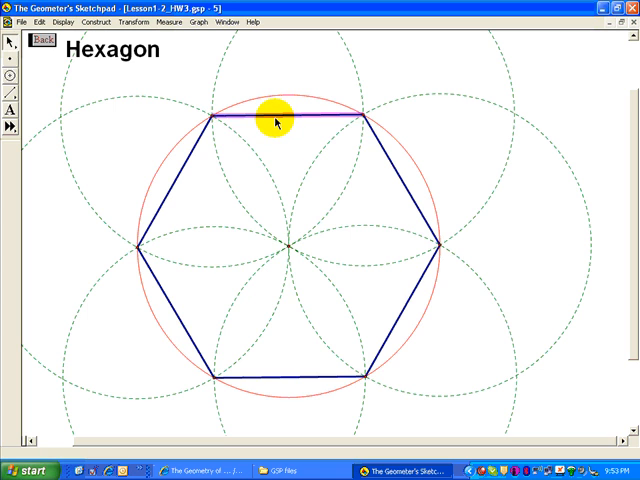
pyautogui.click(284, 120)
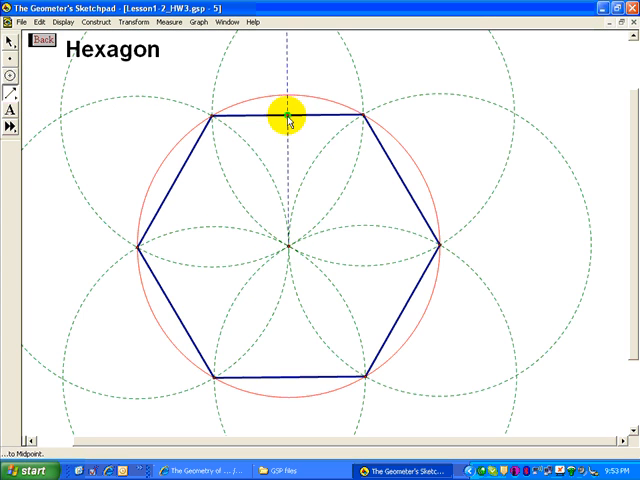
pyautogui.click(284, 130)
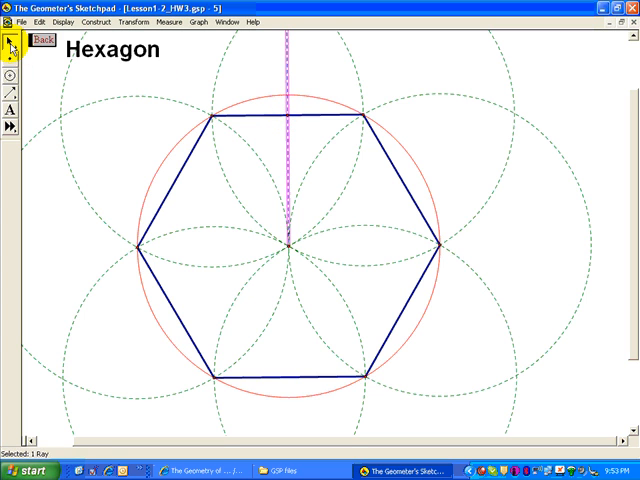
pyautogui.moveTo(288, 92)
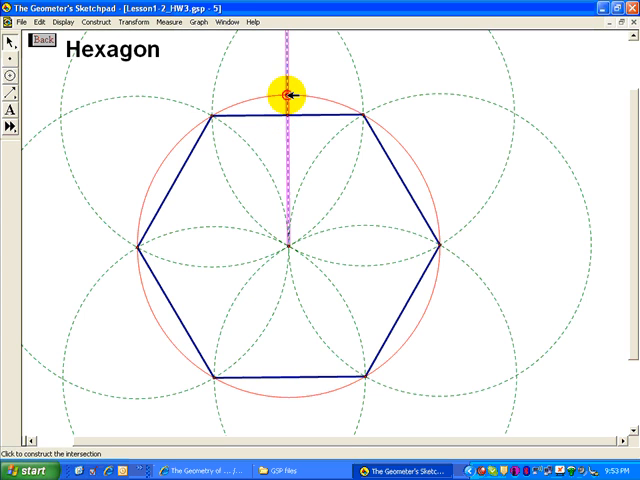
pyautogui.click(284, 92)
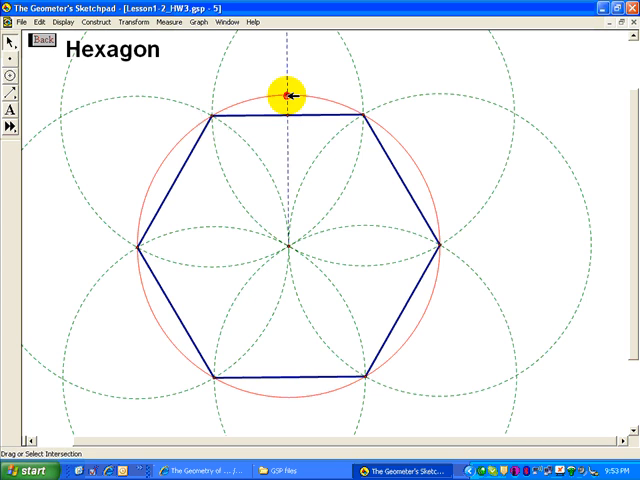
pyautogui.moveTo(96, 64)
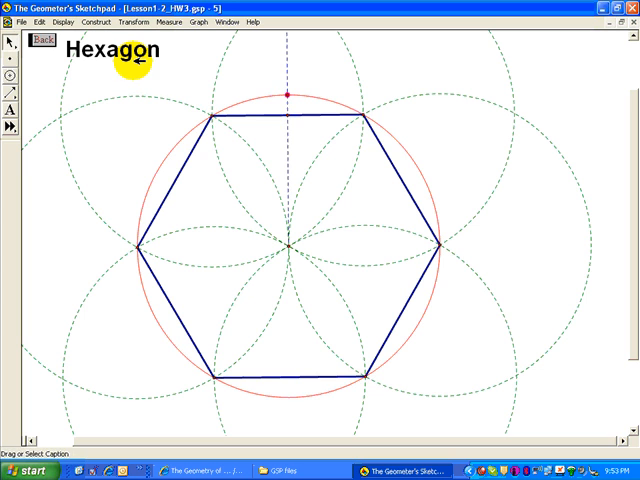
pyautogui.click(364, 168)
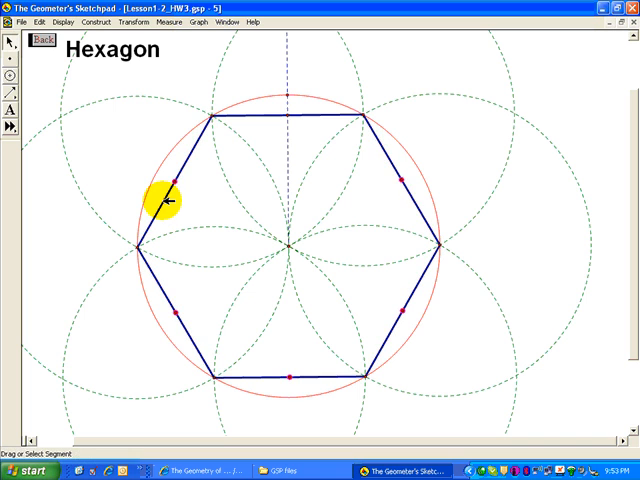
pyautogui.moveTo(212, 184)
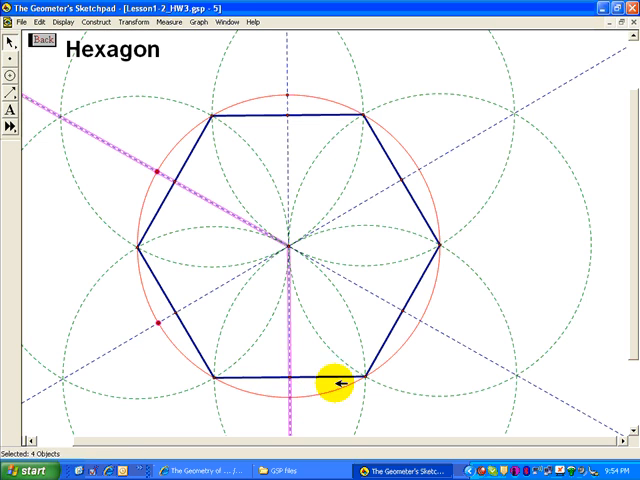
pyautogui.moveTo(400, 328)
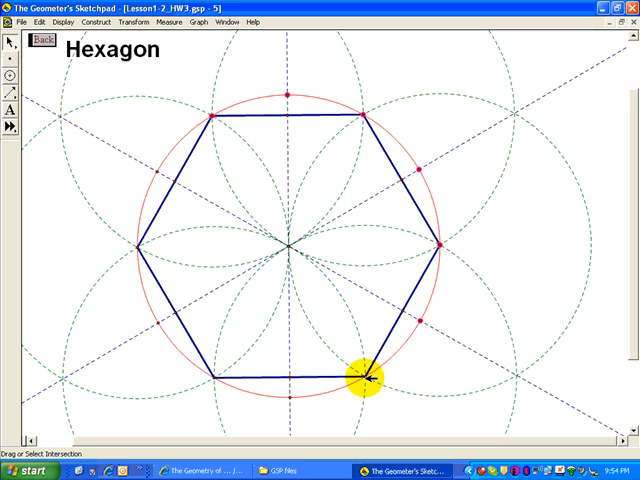
pyautogui.moveTo(216, 372)
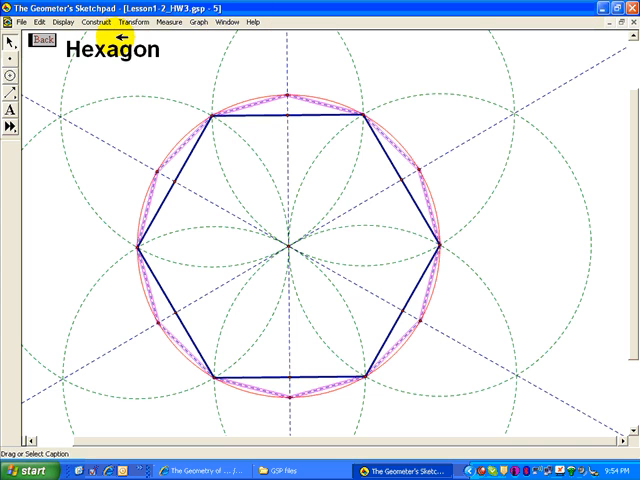
# - Style the dodecagon's sides as thick and red via the Display menu
pyautogui.click(100, 16)
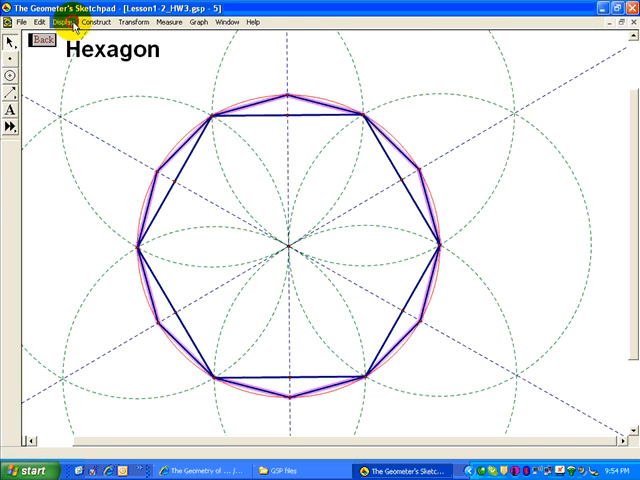
pyautogui.click(64, 24)
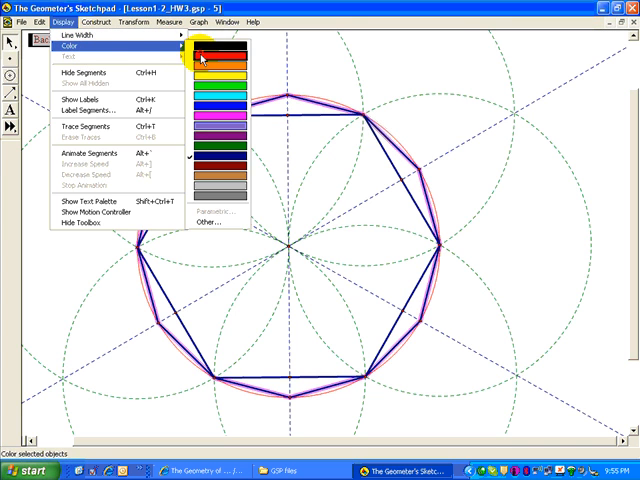
pyautogui.click(208, 56)
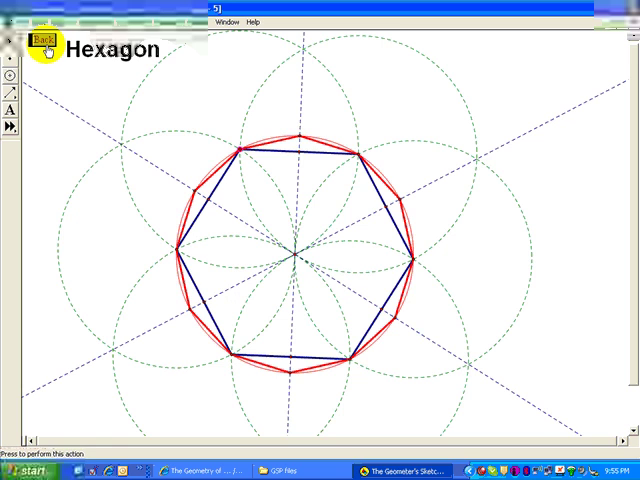
# - Use the Back button to return to the Constructing Regular Polygons index page
pyautogui.click(48, 38)
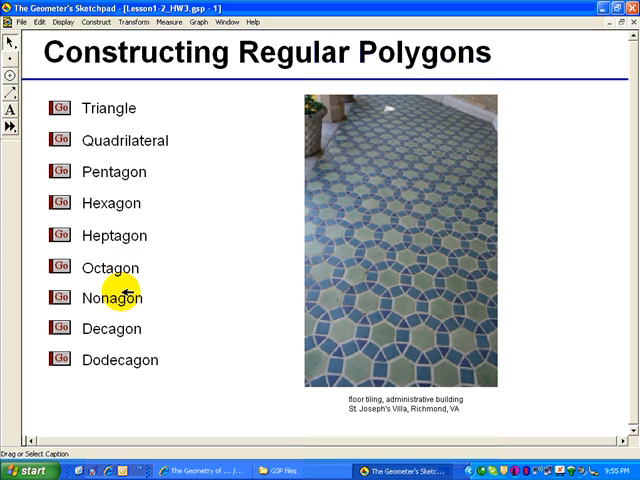
pyautogui.moveTo(156, 296)
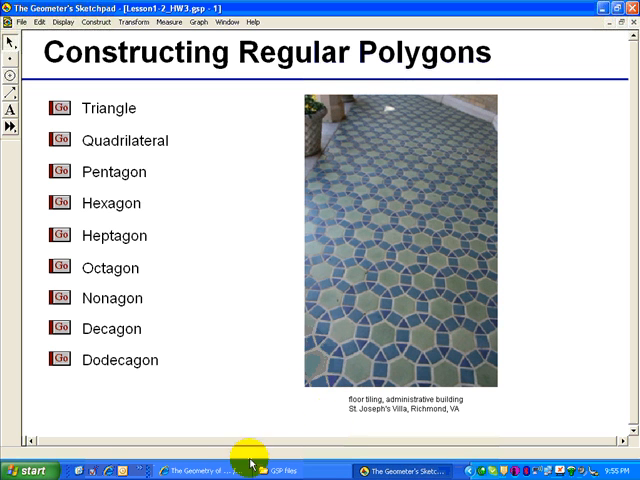
pyautogui.moveTo(204, 464)
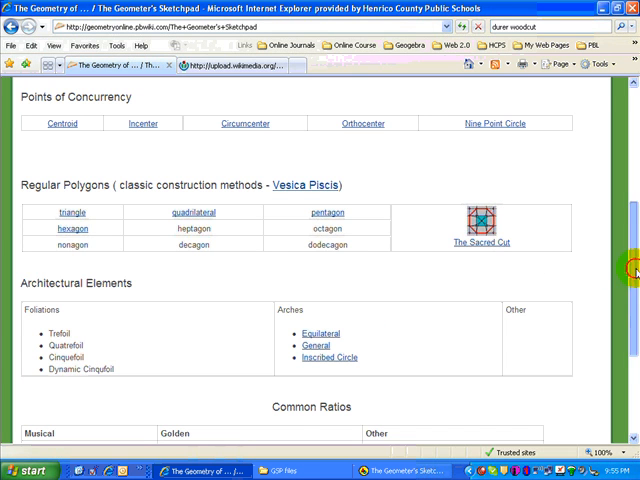
# - Scroll the wiki page on the way to the student folder's file list
pyautogui.scroll(3)
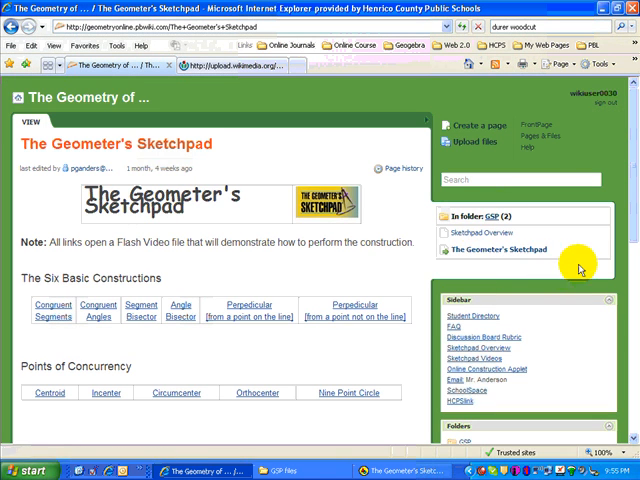
pyautogui.scroll(-3)
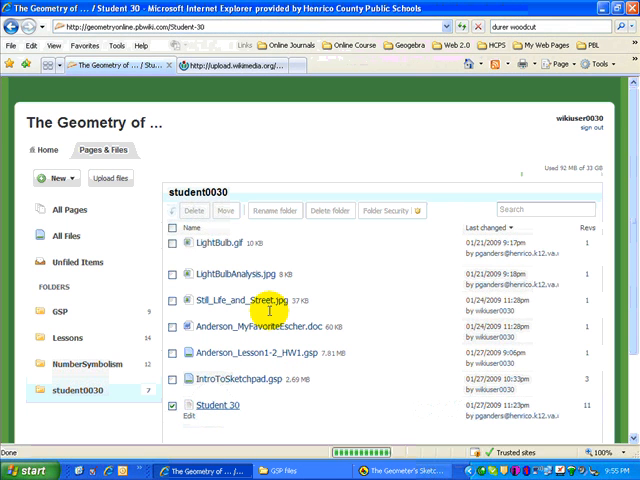
# - Open the Student 30 wiki page and scroll to its Lesson 1-2 section
pyautogui.click(212, 406)
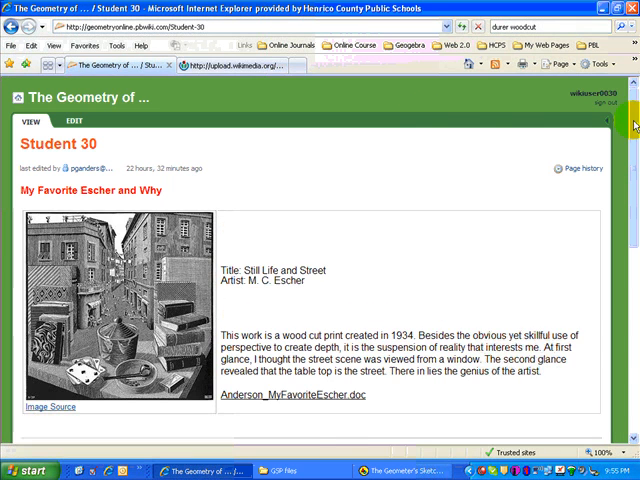
pyautogui.scroll(-3)
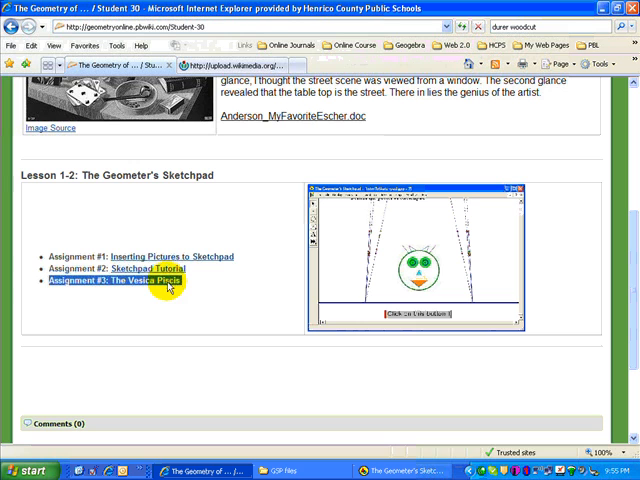
pyautogui.moveTo(338, 244)
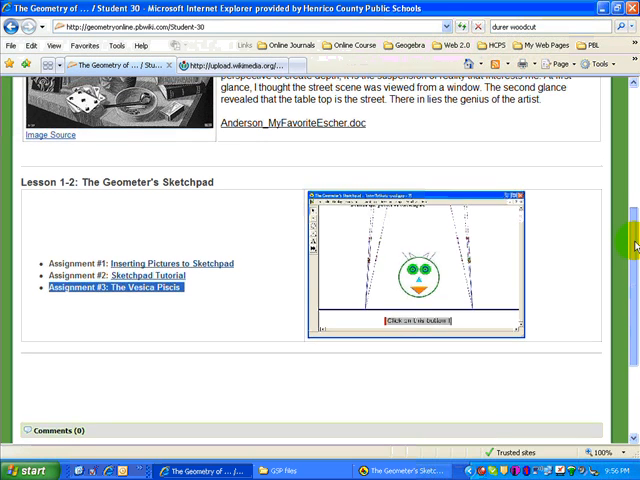
pyautogui.scroll(3)
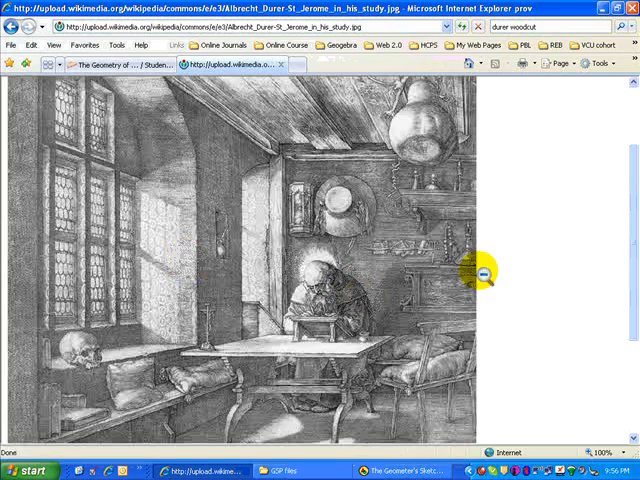
# - Scroll down the study engraving to the sleeping lion and dog
pyautogui.scroll(-3)
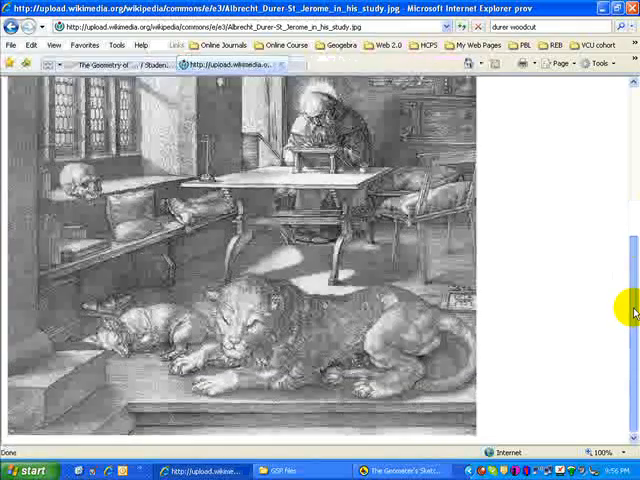